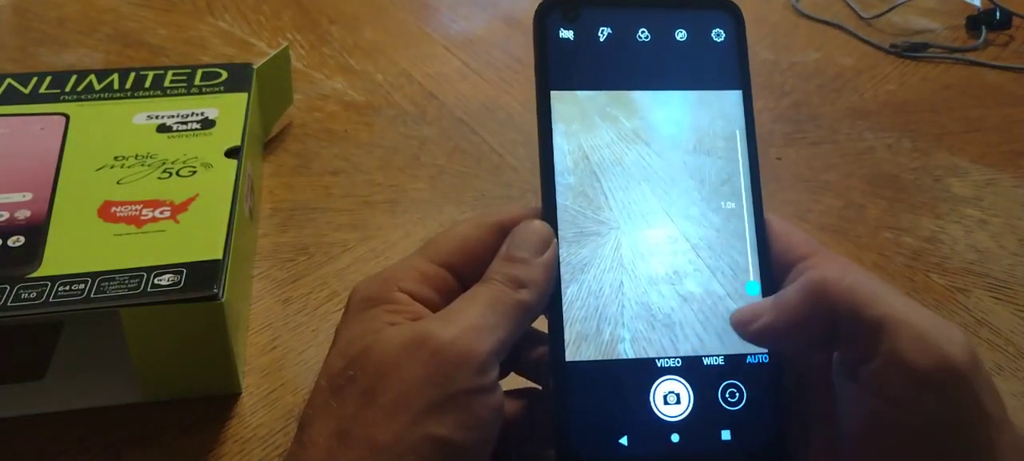
Open the camera Settings from the gear icon in the viewfinder
{"action": "left_click", "coordinate": [668, 361]}
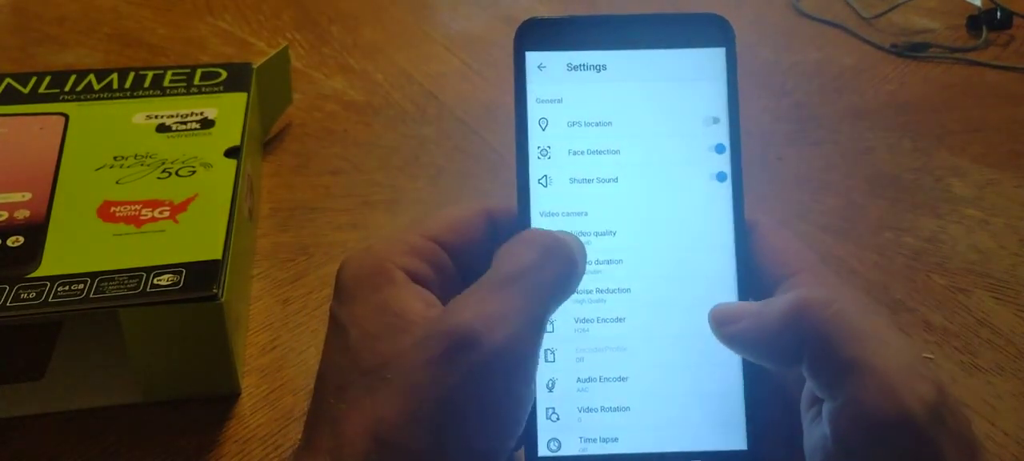
Open the Video Encoder options, showing H264 selected and H265 available
{"action": "left_click", "coordinate": [591, 237]}
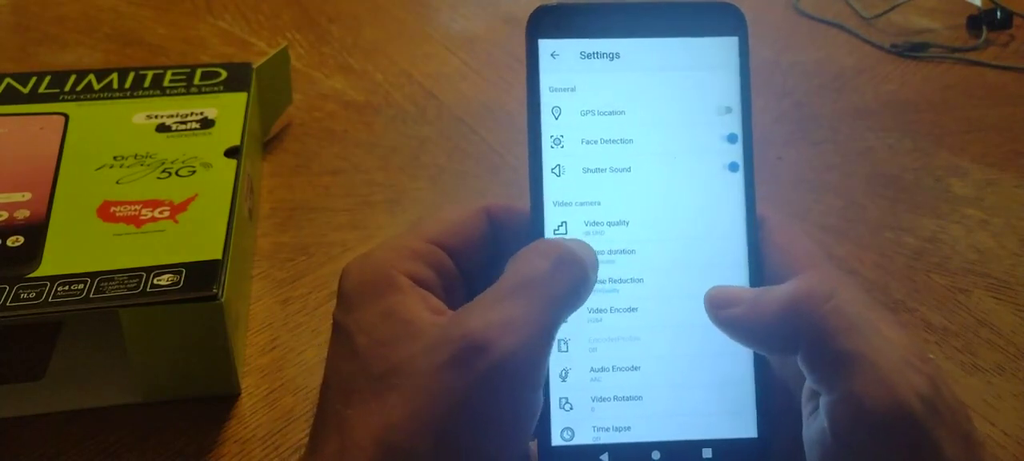
{"action": "left_click", "coordinate": [611, 255]}
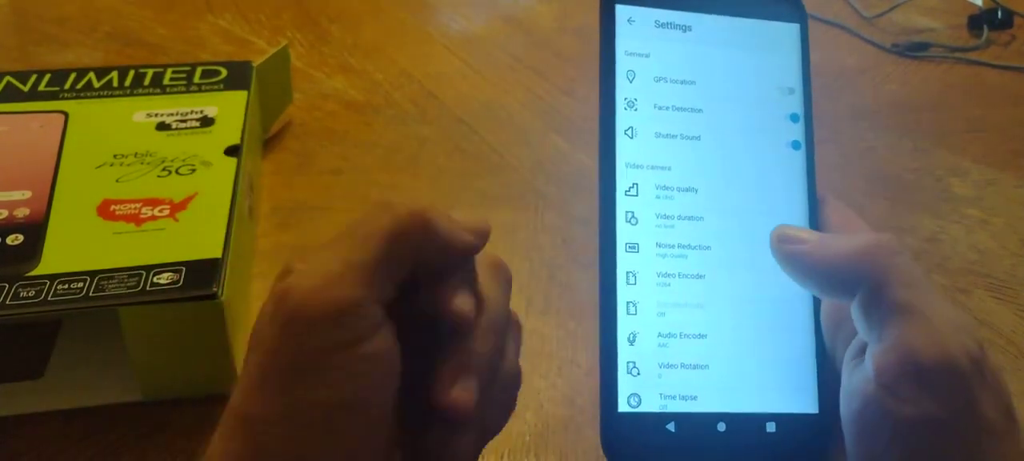
{"action": "left_click", "coordinate": [681, 246]}
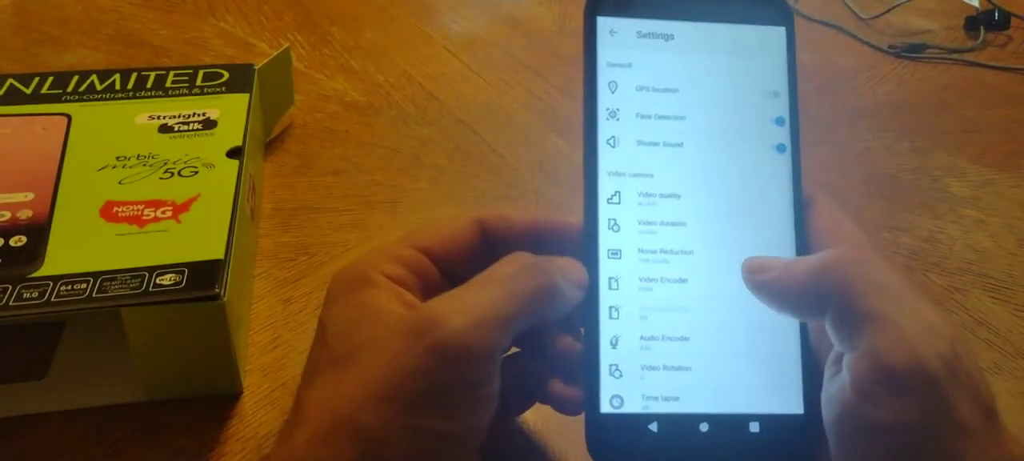
{"action": "left_click", "coordinate": [661, 286]}
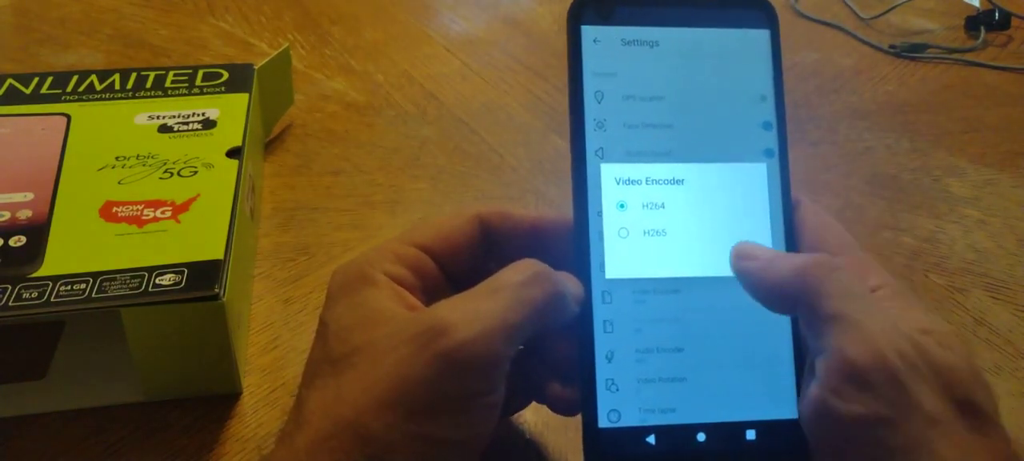
Dismiss the encoder dialog keeping H264, and scroll down to the System section
{"action": "left_click", "coordinate": [653, 205]}
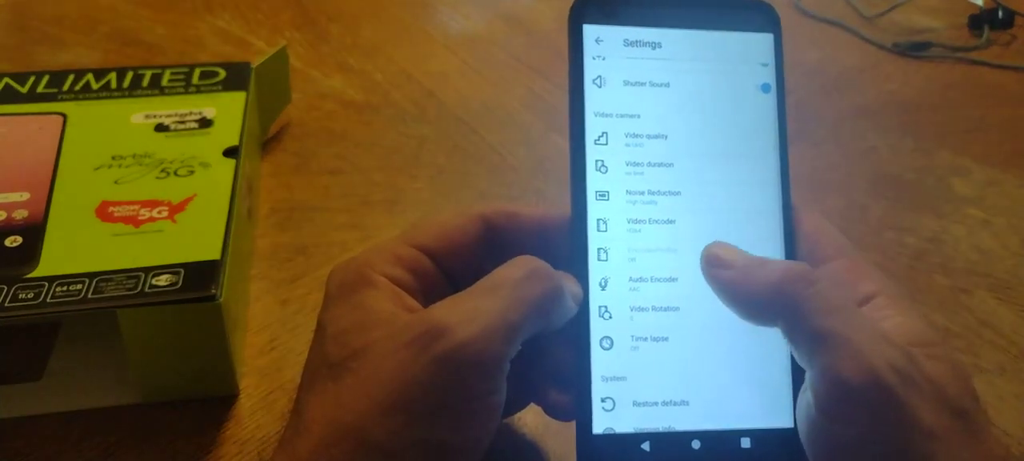
{"action": "scroll", "scroll_direction": "up", "scroll_amount": 3}
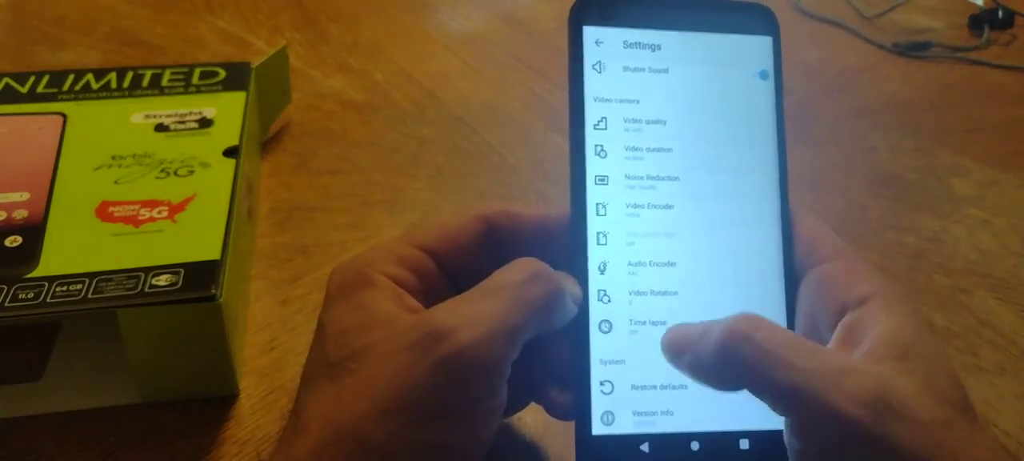